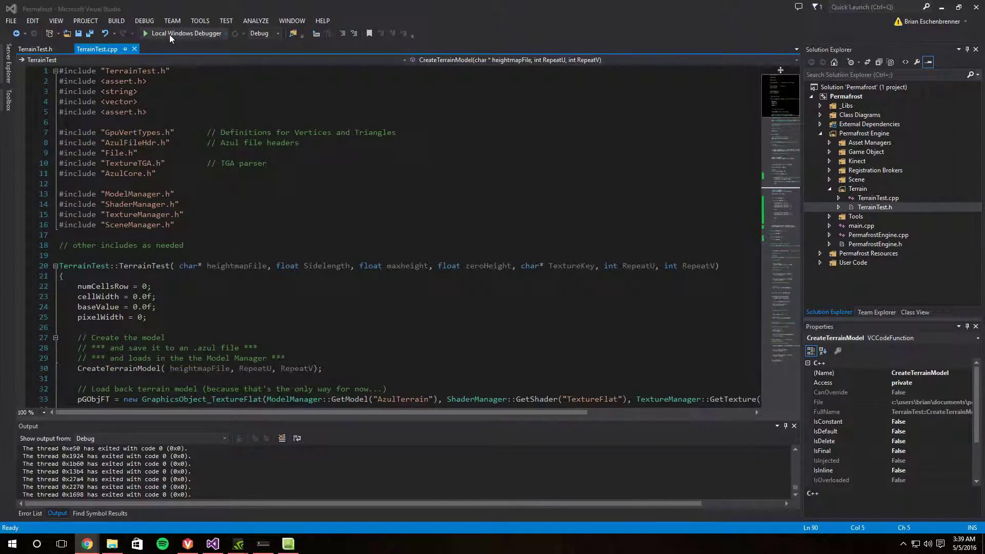
Run the Permafrost terrain demo with the debugger and scroll through TerrainTest.cpp
left_click(184, 33)
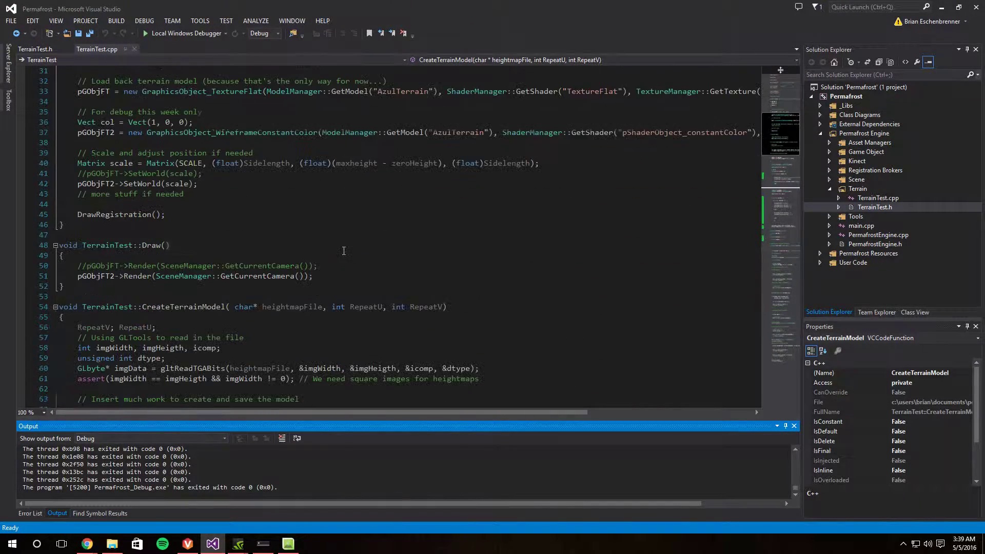
scroll("down", 3)
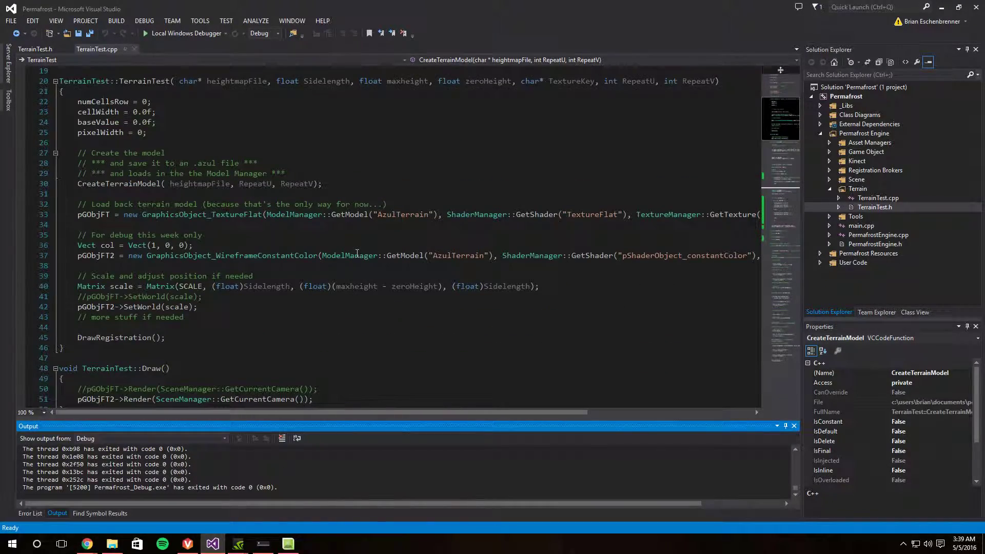
scroll("down", 3)
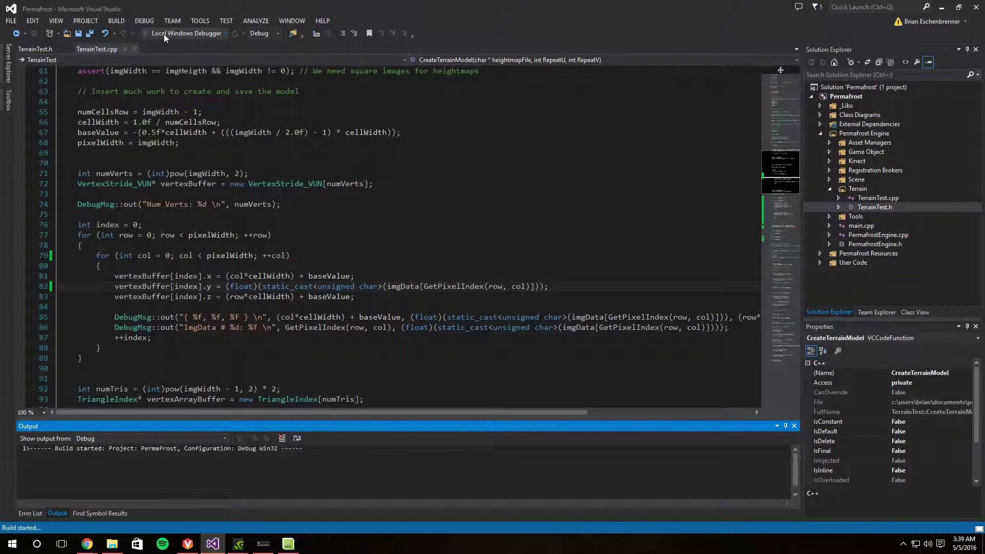
Rebuild and run Permafrost, then review CreateTerrainModel's vertex and triangle loops through SaveTerrainModel
left_click(181, 33)
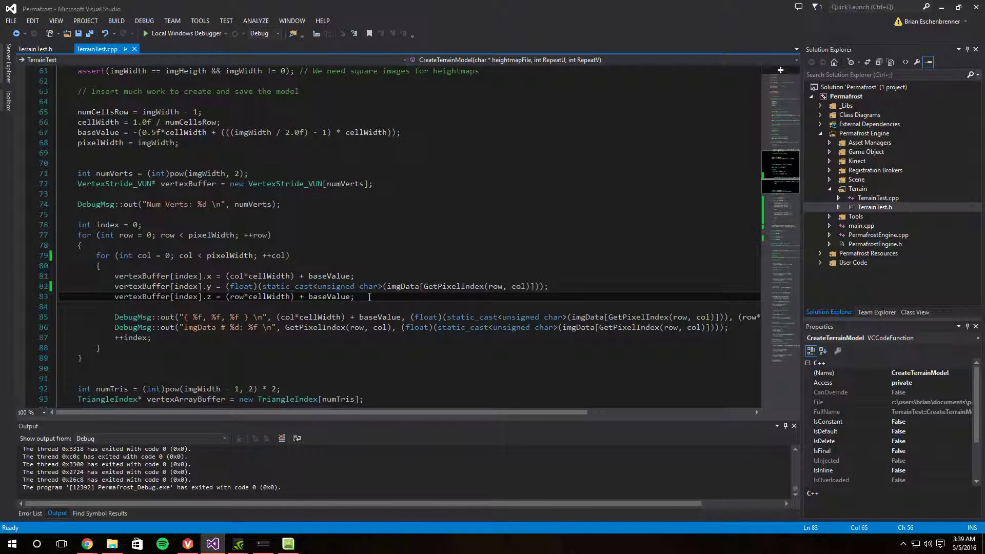
scroll("down", 3)
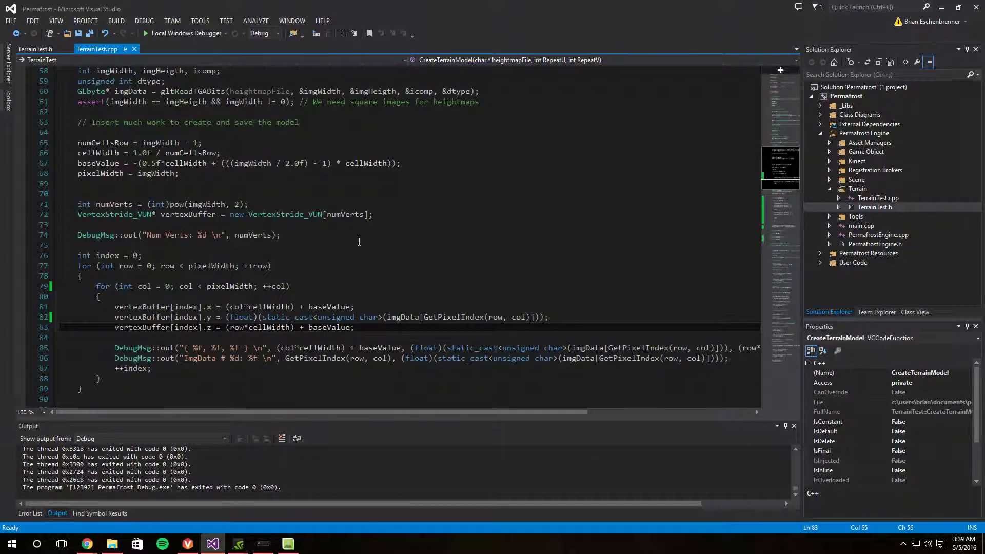
scroll("down", 3)
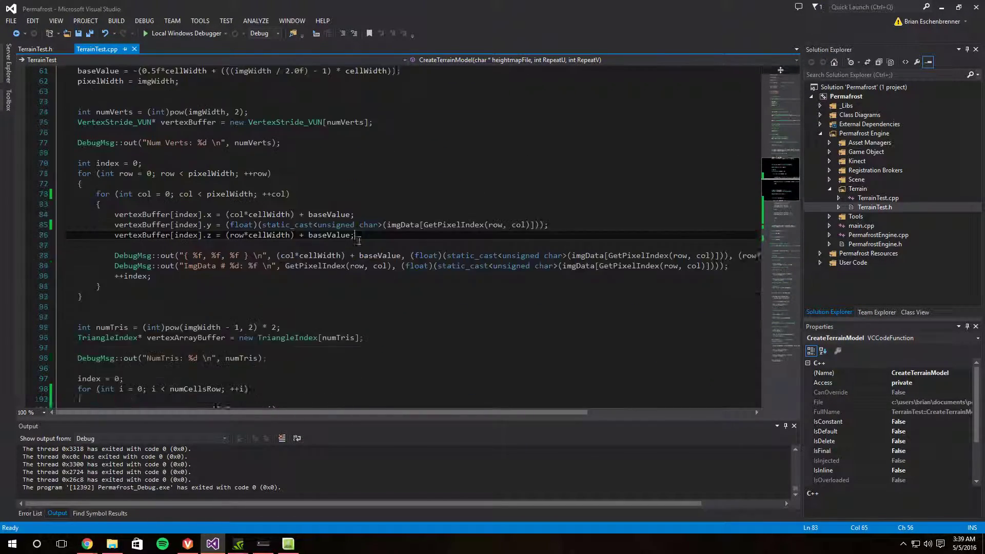
scroll("down", 3)
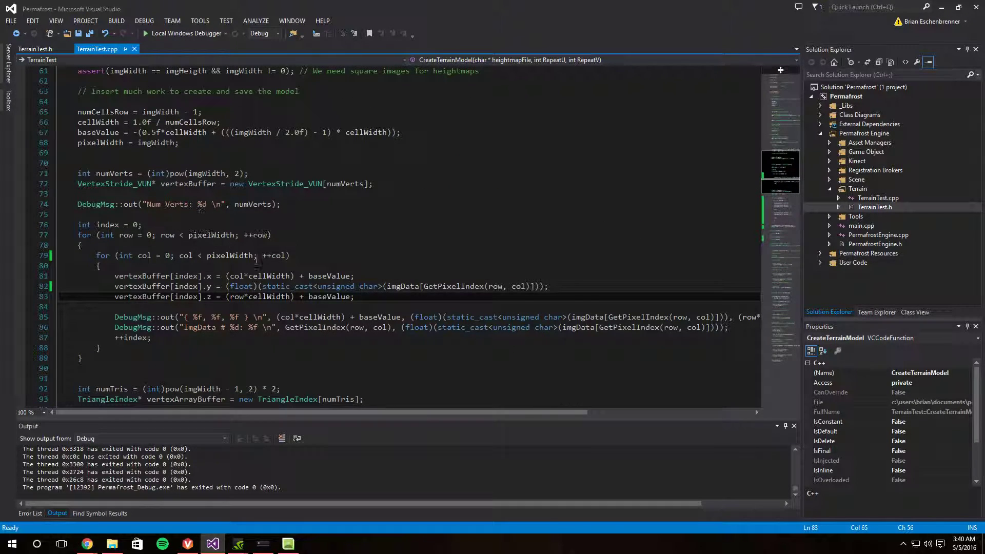
mouse_move(294, 312)
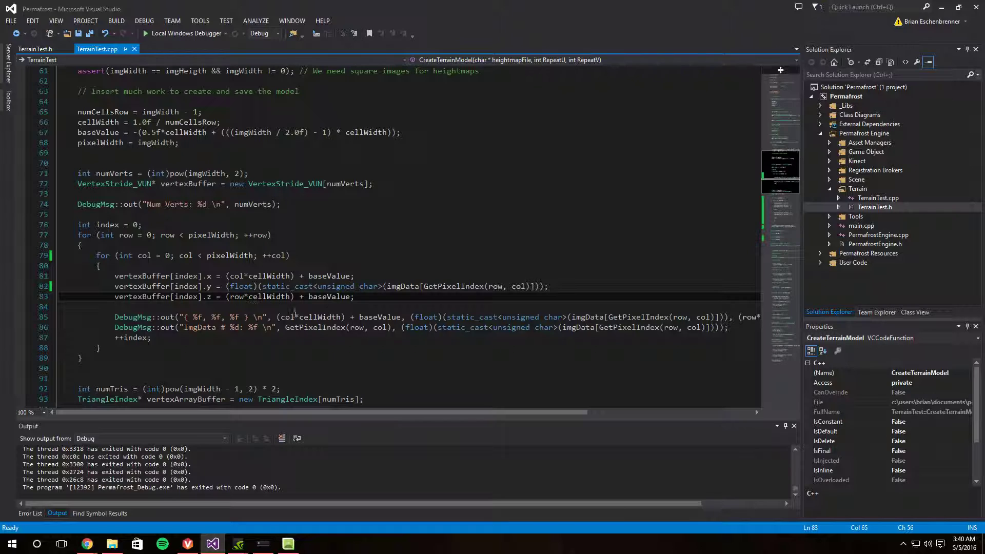
scroll("down", 3)
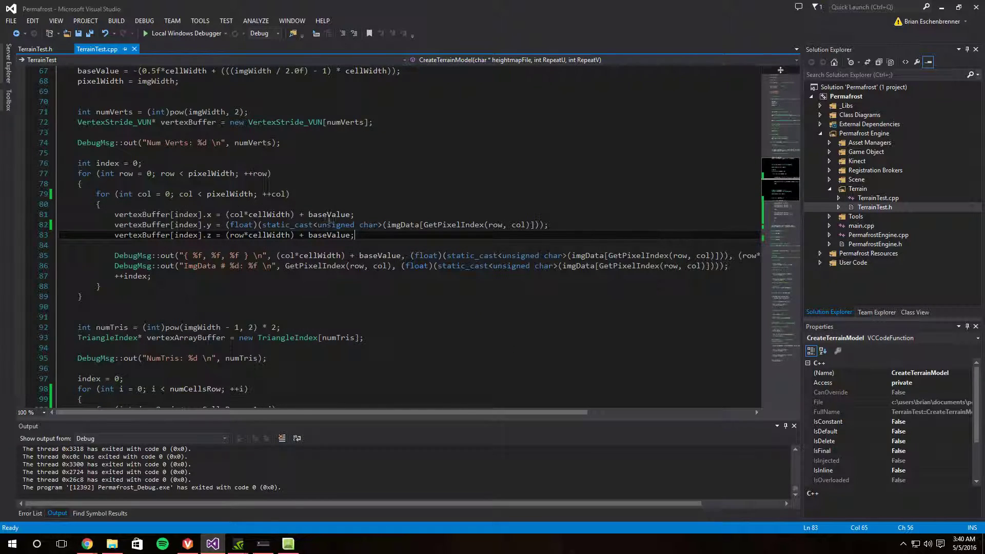
scroll("down", 3)
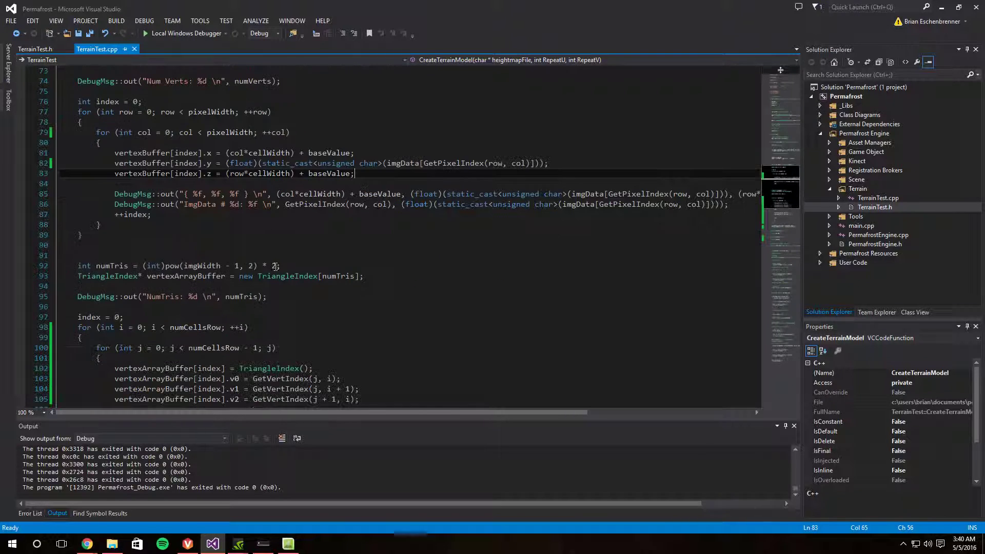
scroll("down", 3)
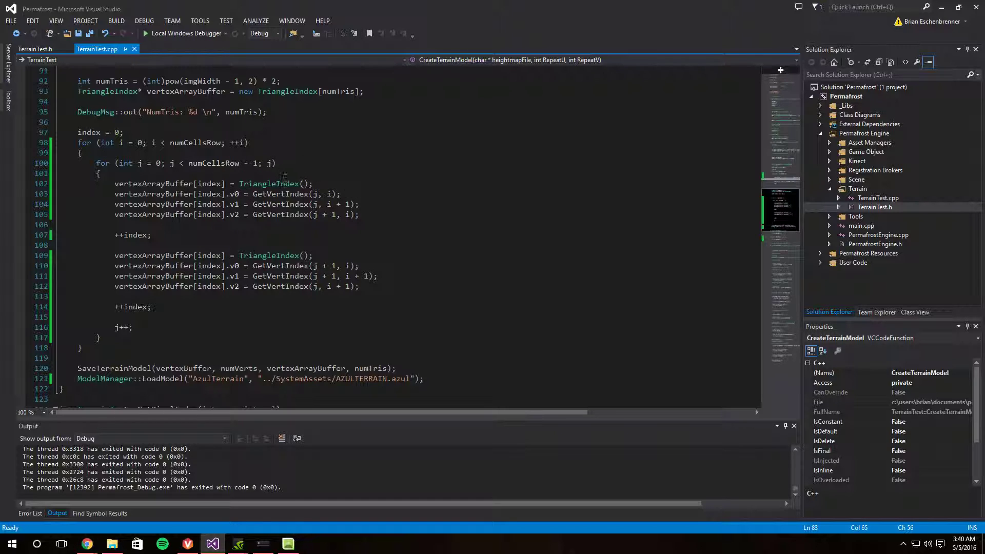
scroll("down", 3)
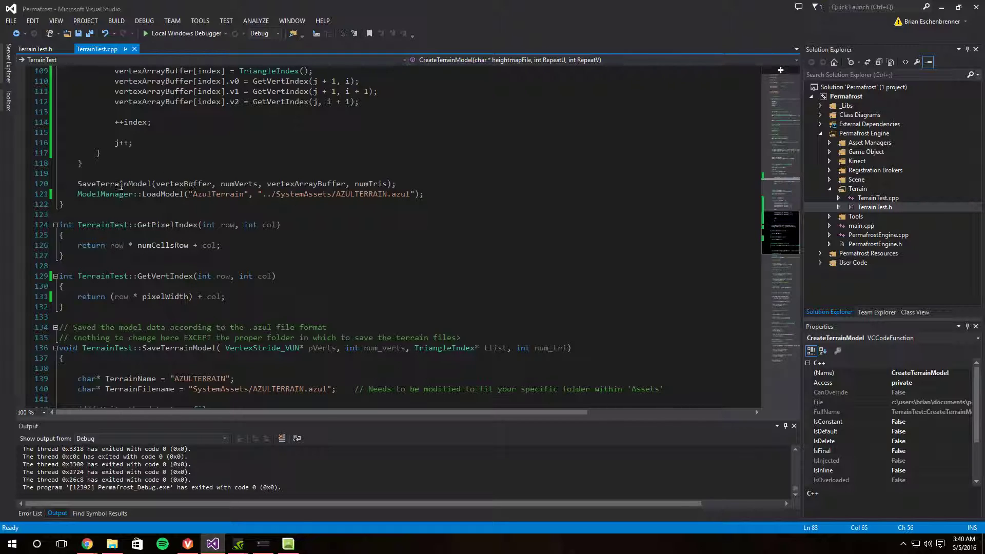
Show the TerrainTest constructor and Draw code, and expand the Kinect folder in Solution Explorer
left_click(290, 194)
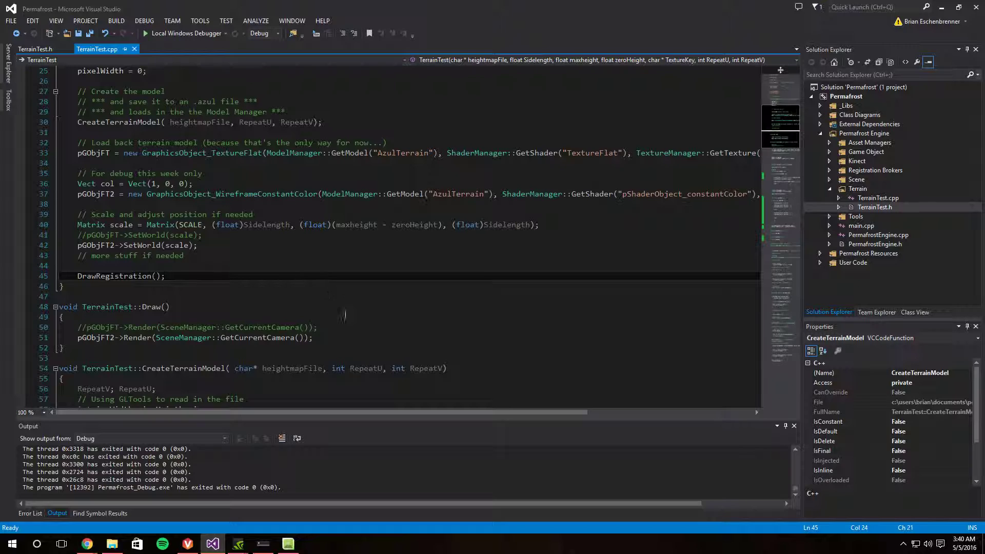
left_click(312, 338)
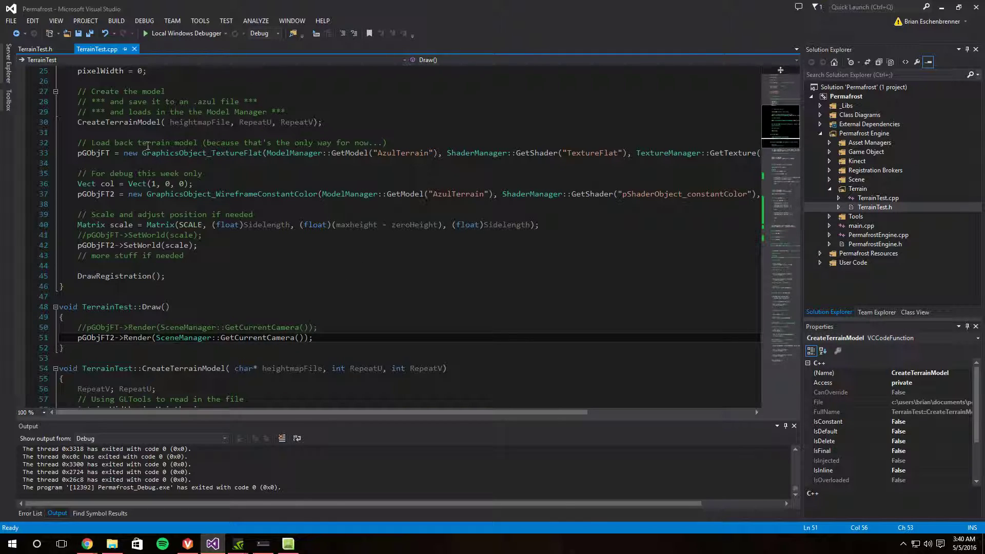
mouse_move(827, 179)
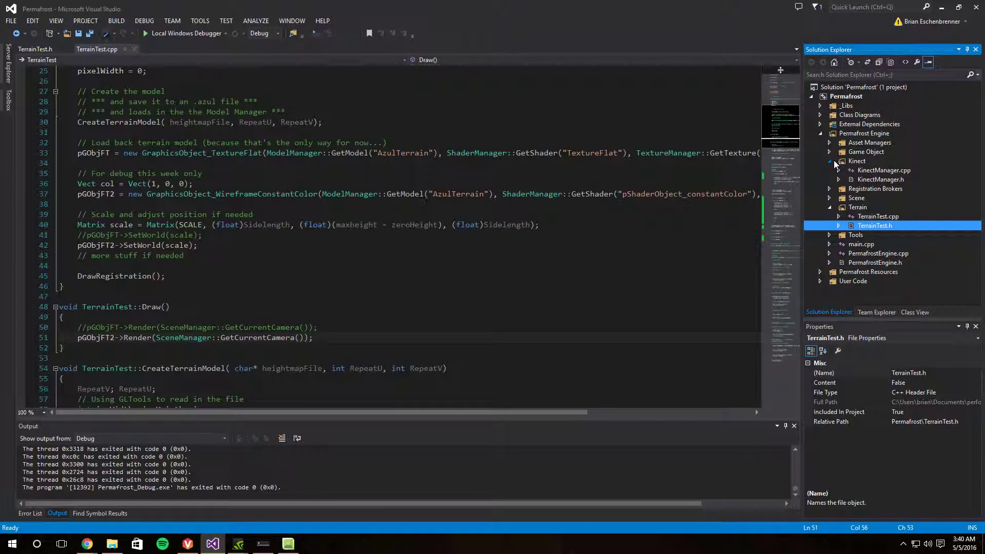
Open KinectManager.cpp and KinectManager.h, then scroll to Game::Update's KinectManager::Update call
double_click(885, 170)
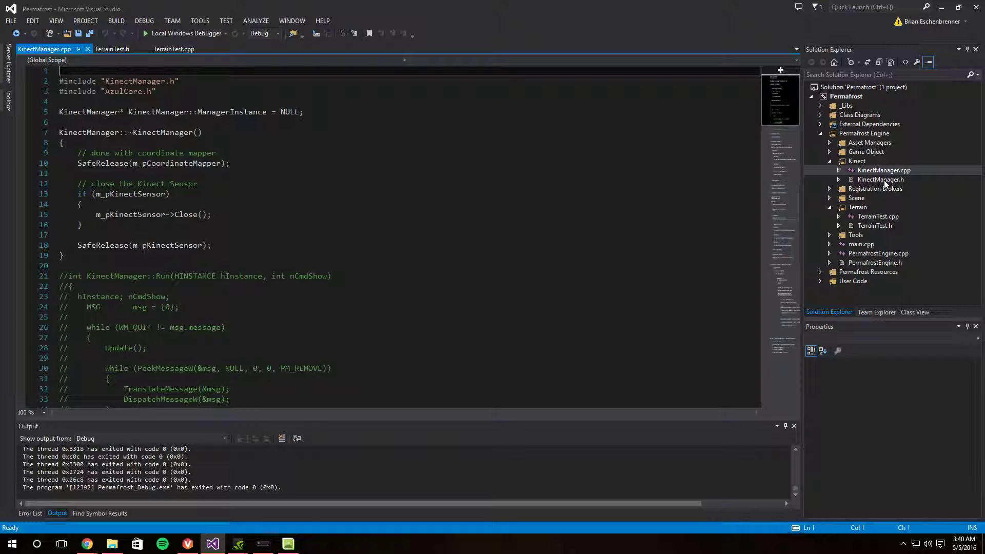
double_click(881, 179)
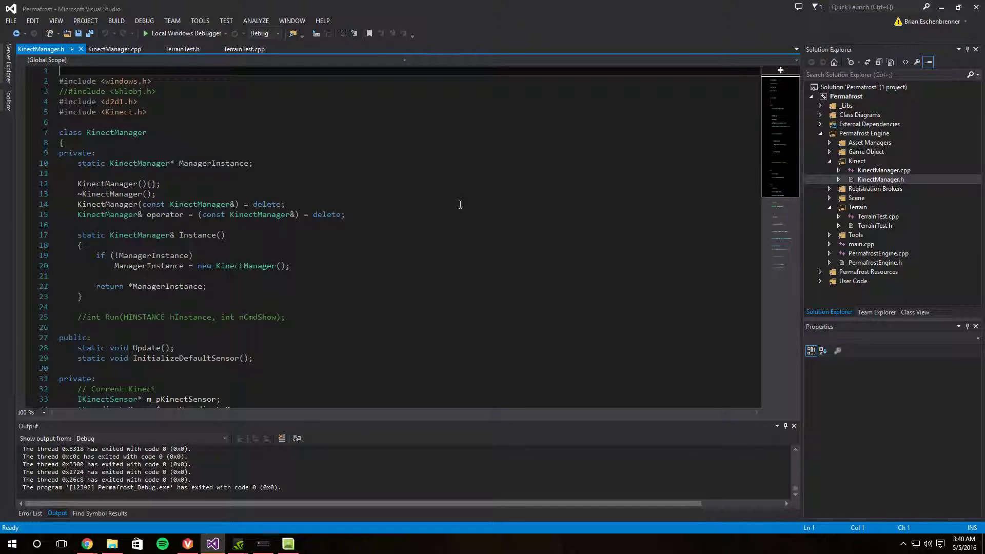
scroll("down", 3)
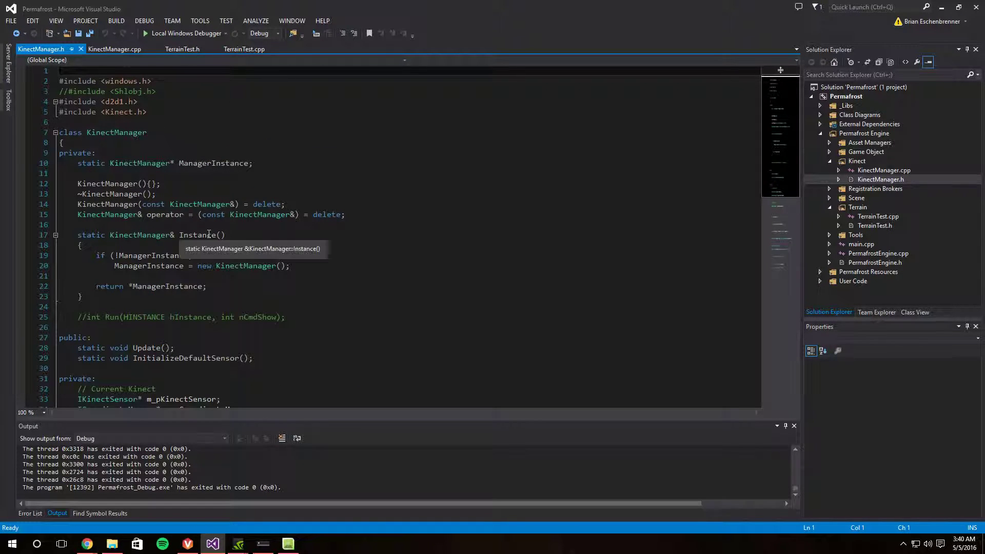
scroll("down", 3)
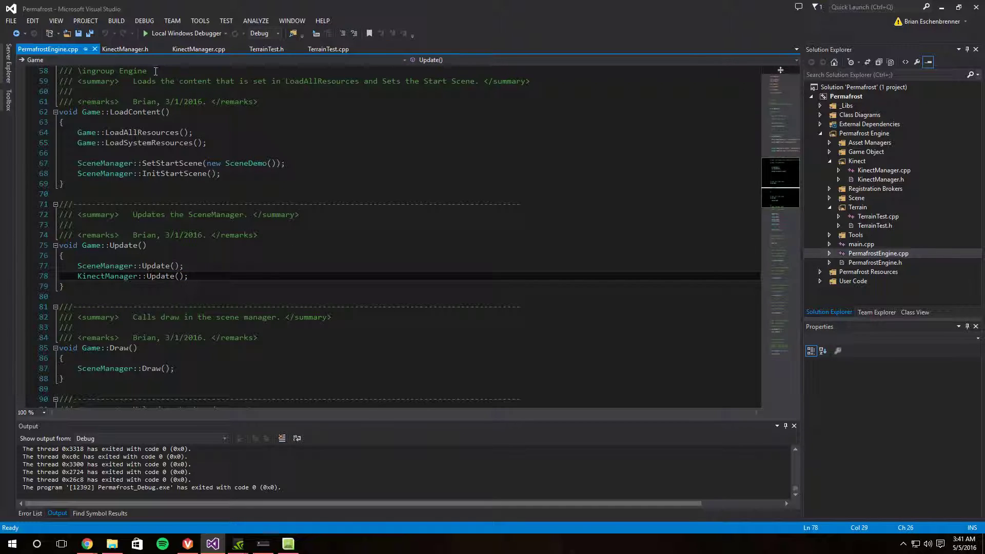
Review KinectManager.h and KinectManager.cpp, including hand-above-elbow checks and BodyToScreen mapping
left_click(126, 50)
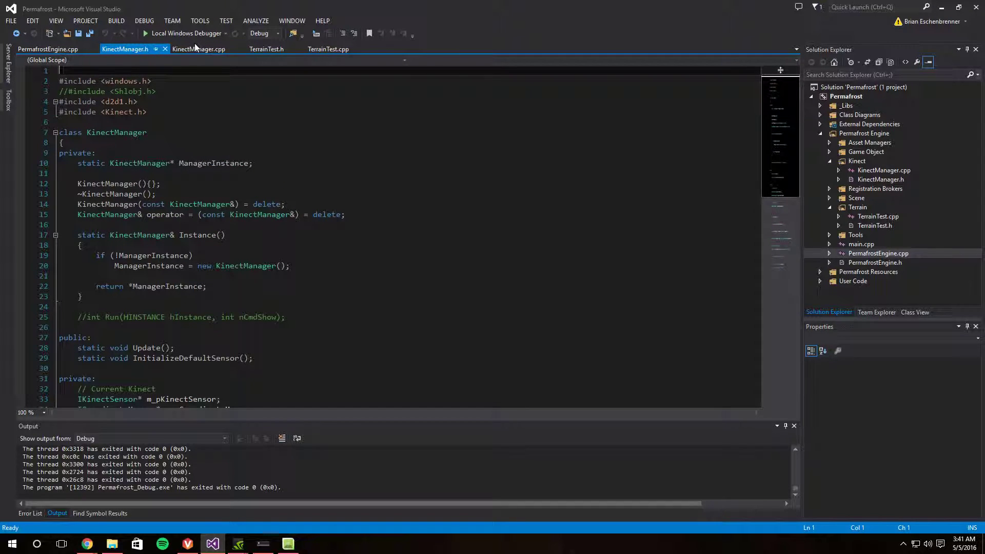
left_click(198, 49)
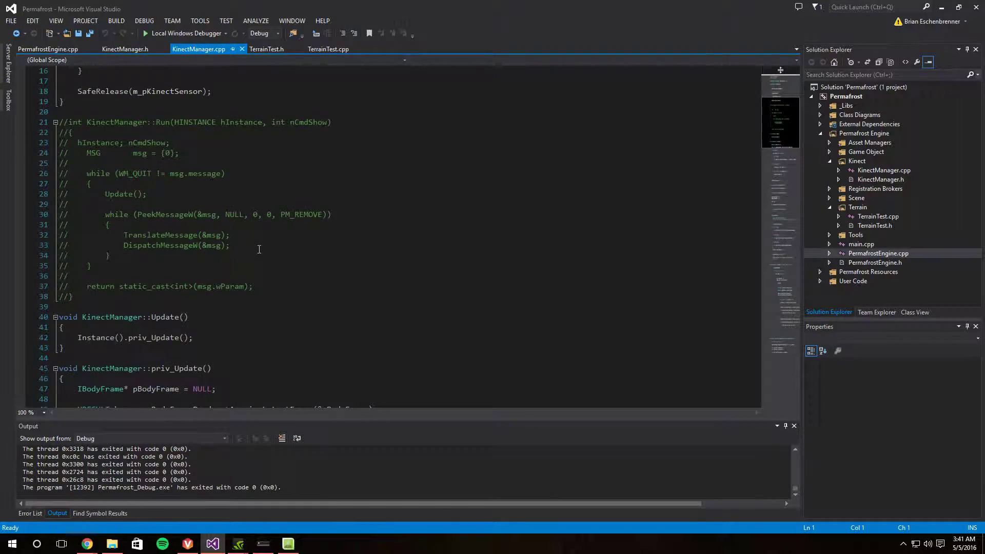
scroll("down", 3)
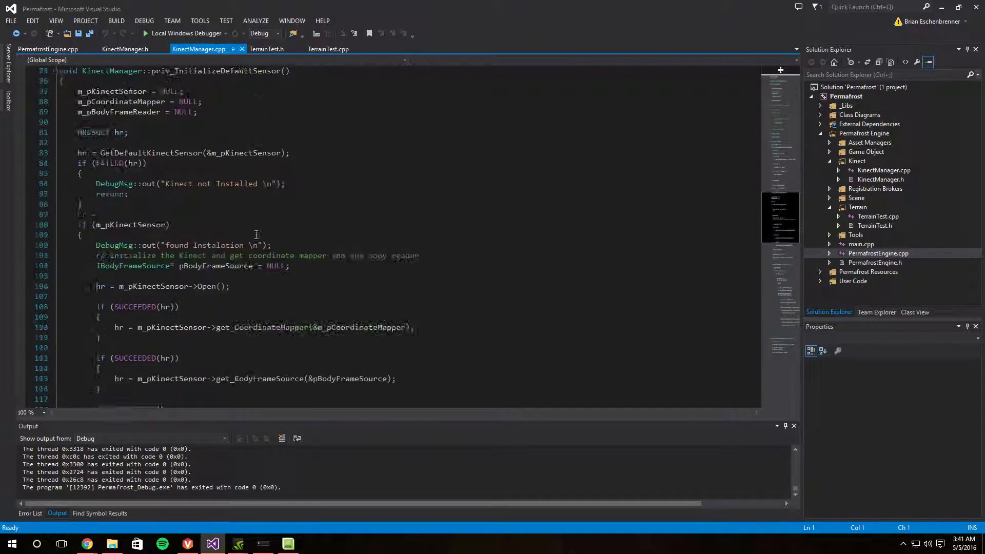
scroll("down", 3)
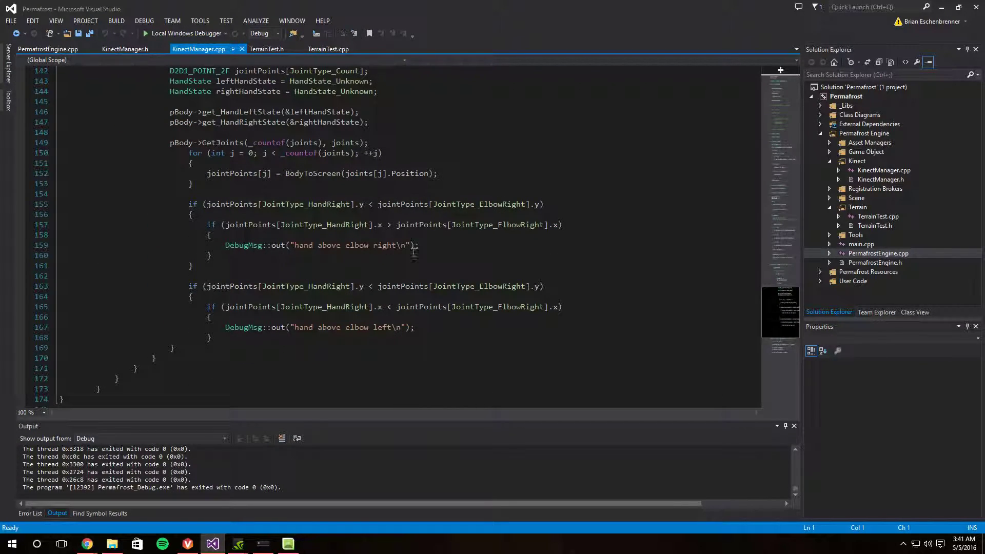
scroll("down", 3)
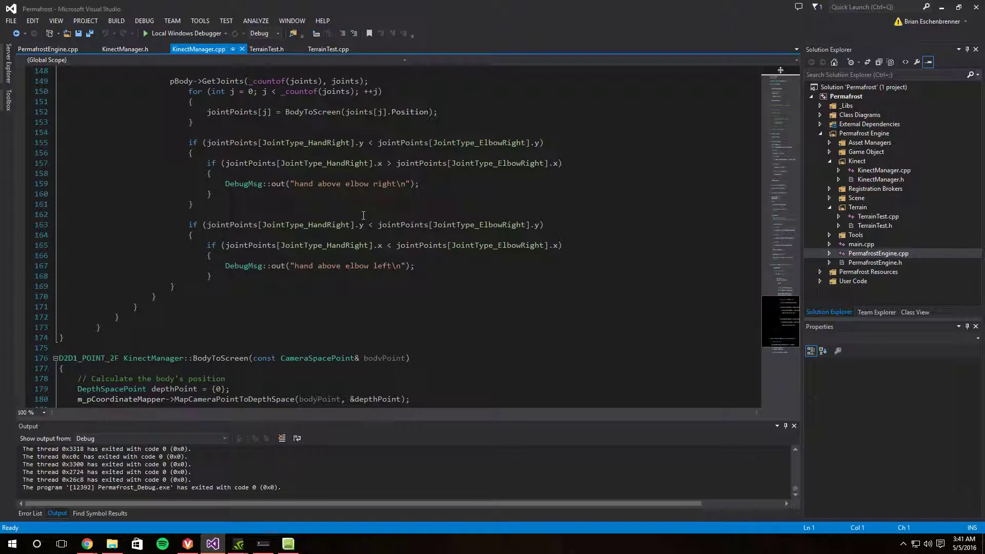
scroll("down", 3)
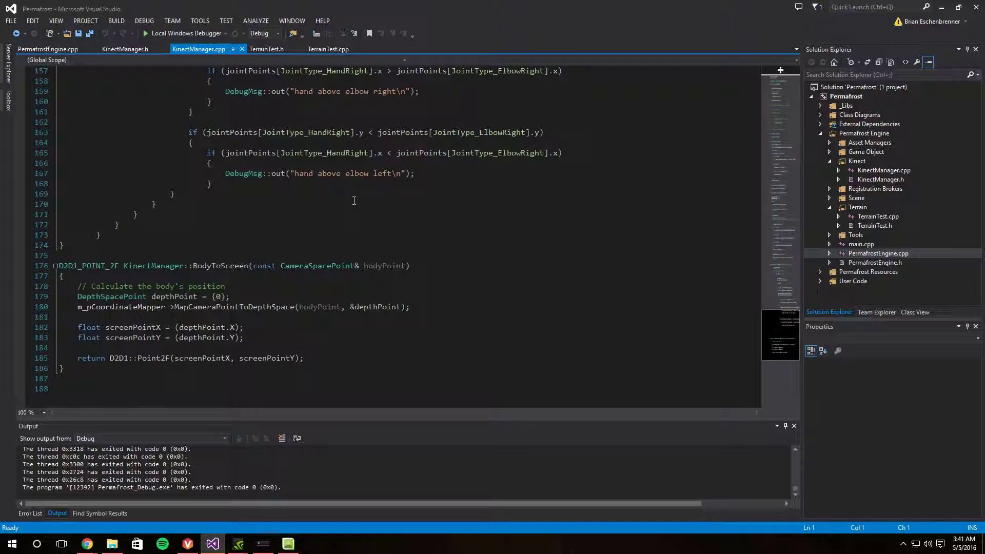
mouse_move(345, 207)
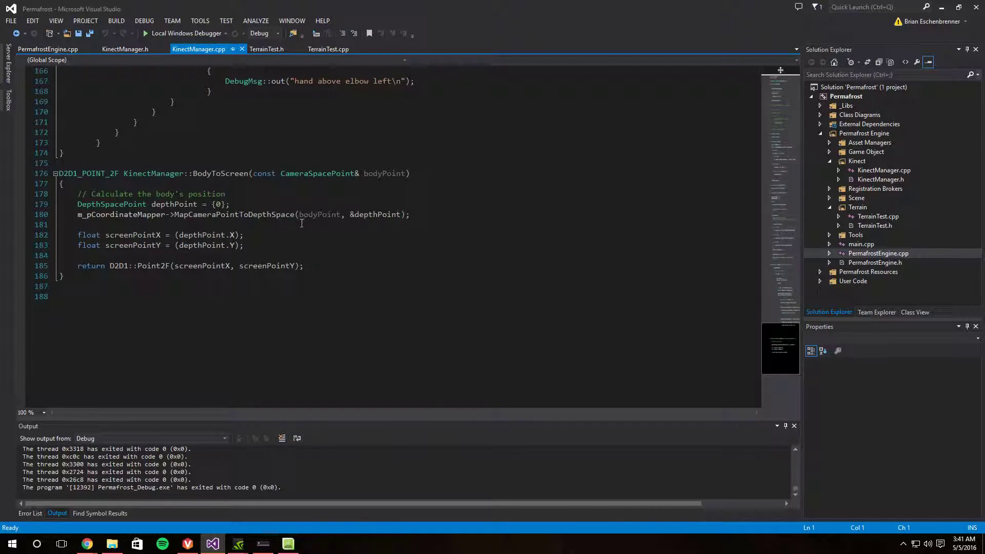
mouse_move(319, 215)
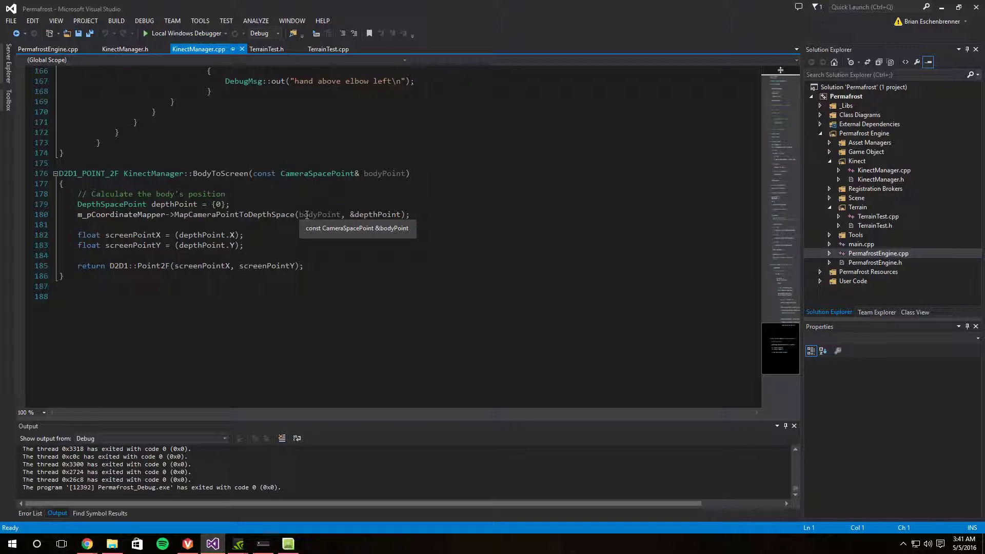
mouse_move(301, 246)
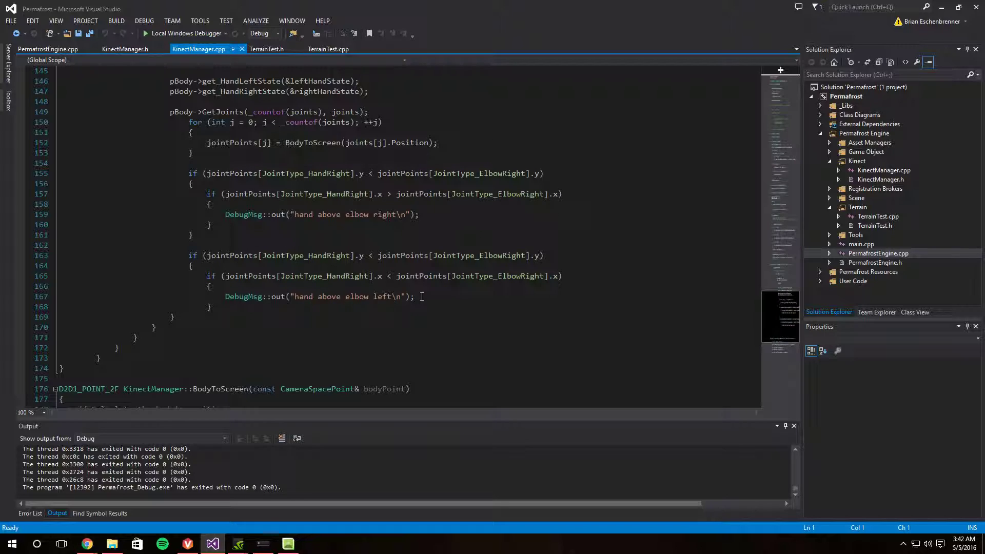
scroll("down", 3)
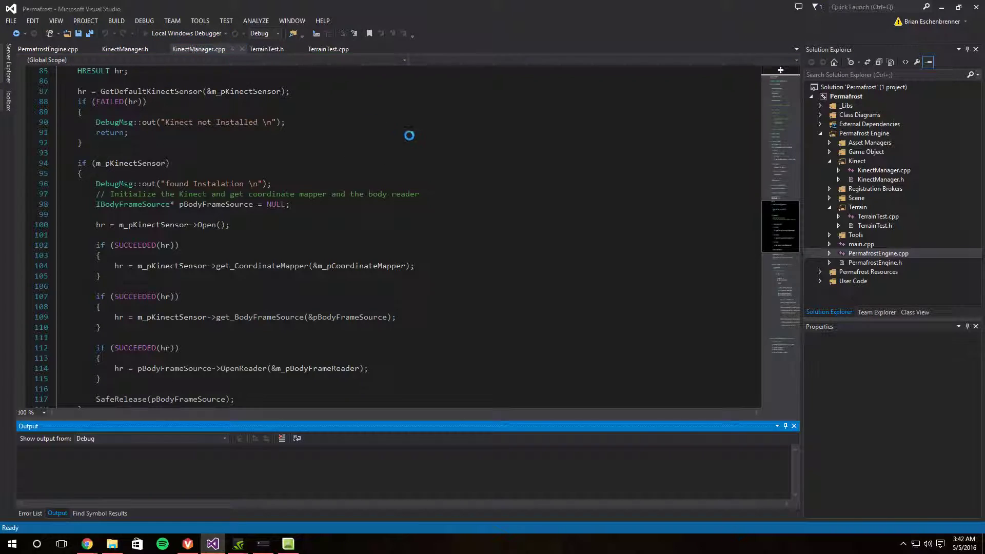
Run Permafrost Engine beside Kinect Studio's live Monitor view, then close the engine window
left_click(184, 33)
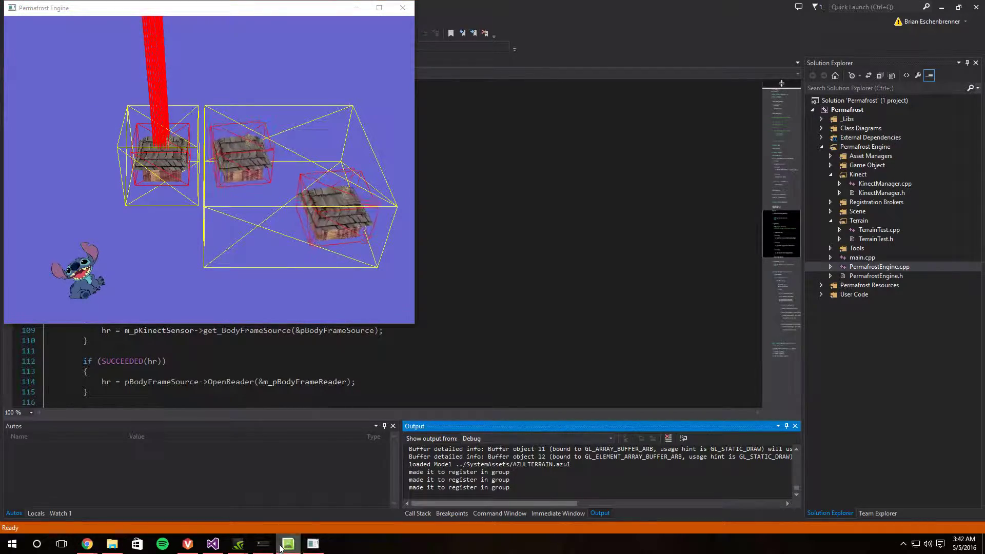
left_click(288, 544)
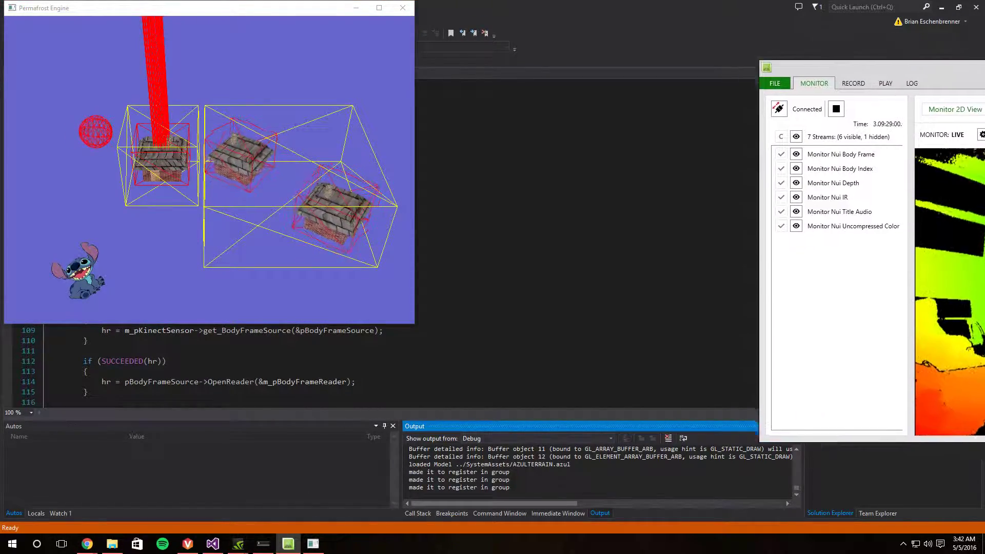
left_click_drag(855, 67, 719, 67)
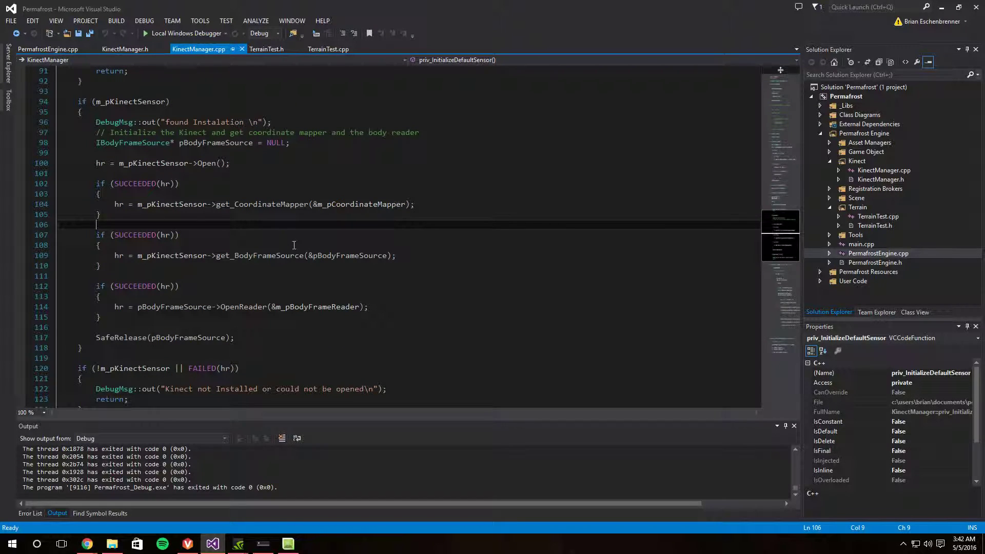
left_click(304, 143)
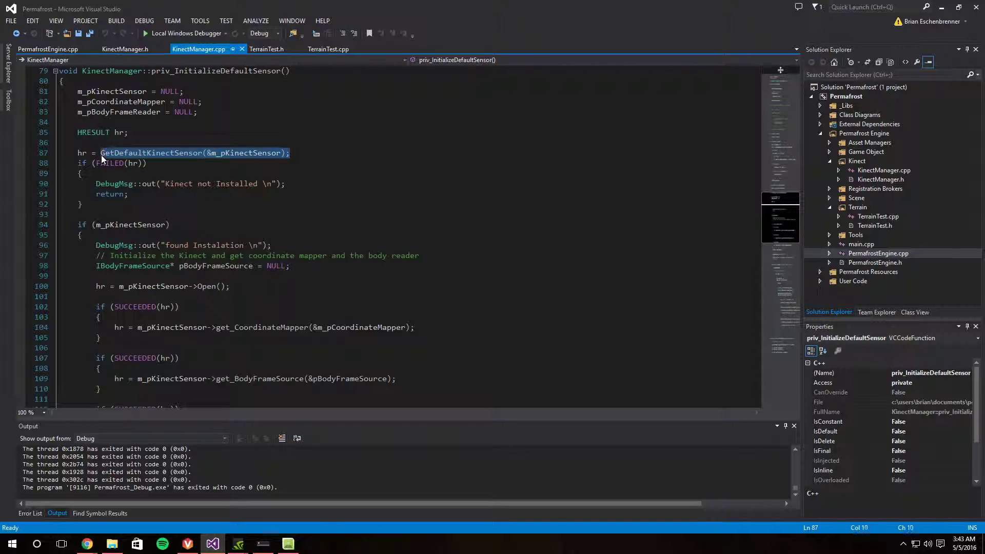
left_click(290, 153)
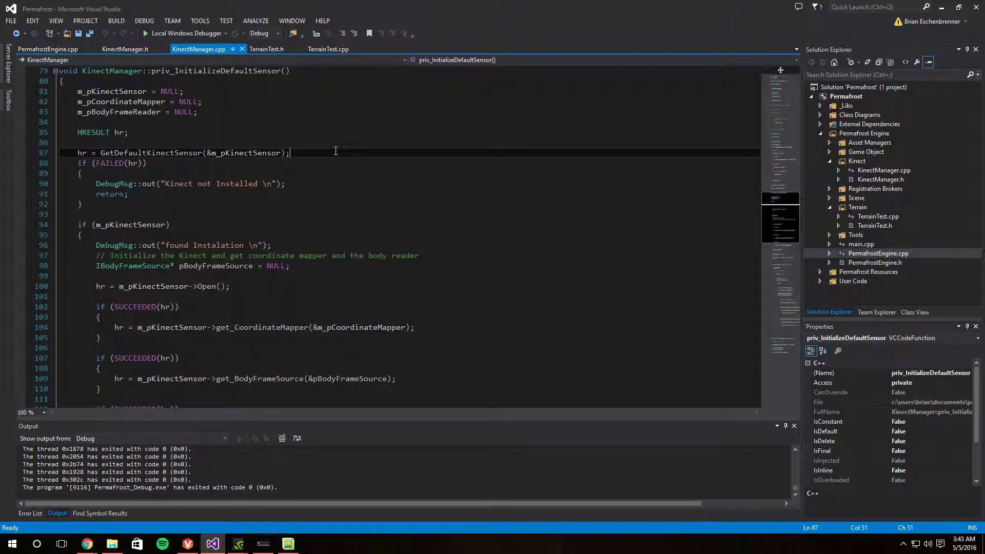
left_click(147, 163)
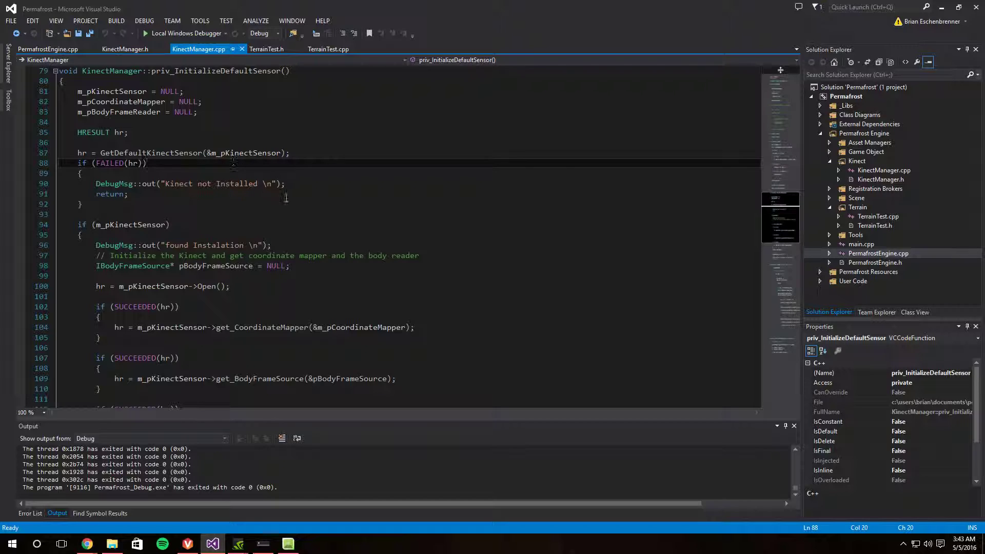
mouse_move(292, 191)
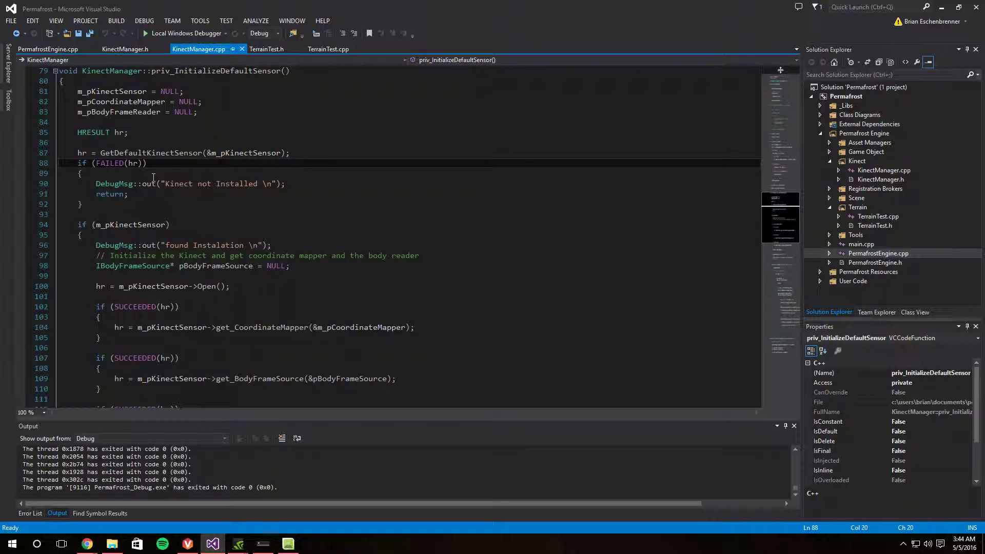
mouse_move(286, 208)
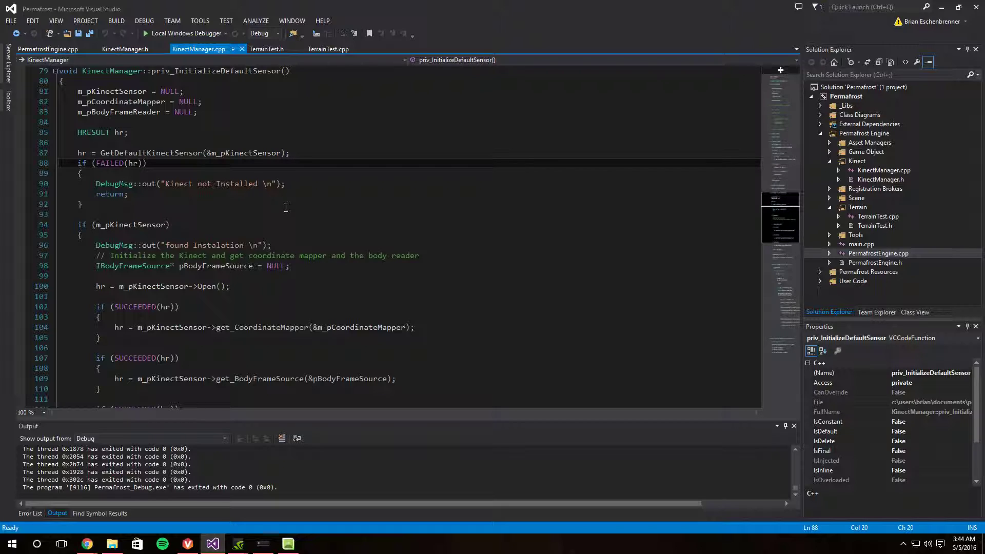